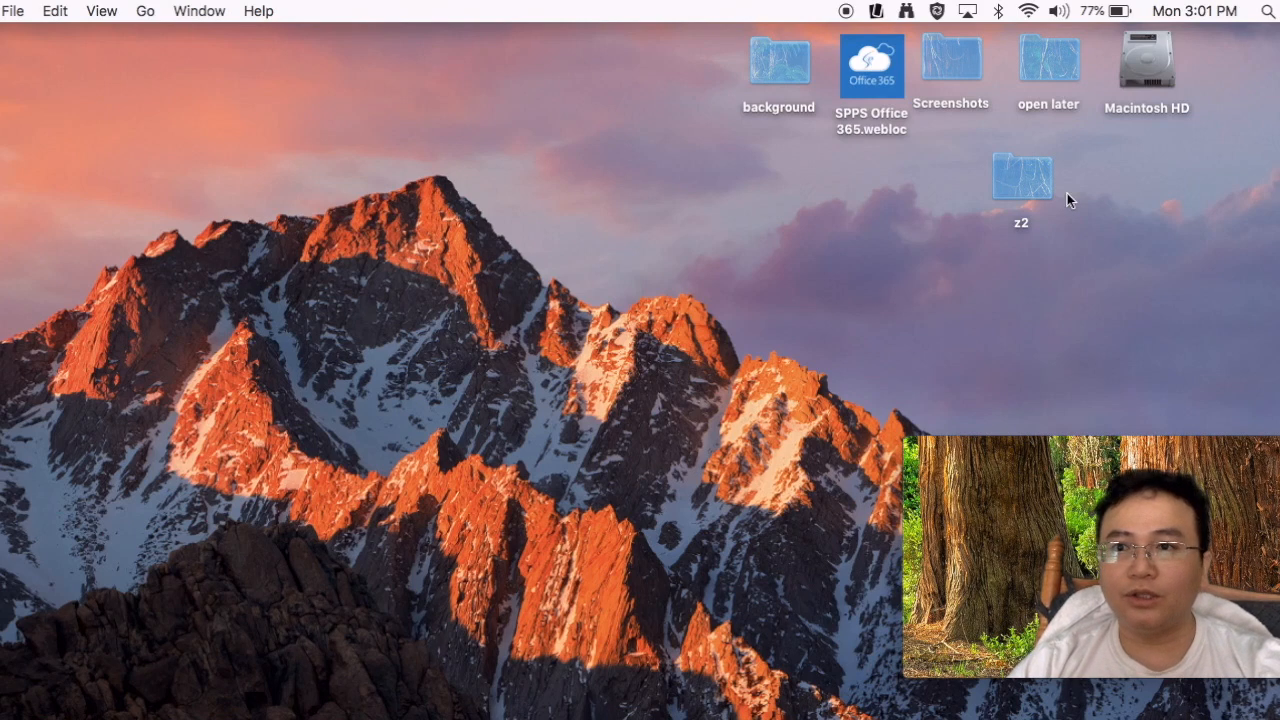
Step: Search Spotlight for 'self Service.app' and launch SPPS Self Service
click(1267, 11)
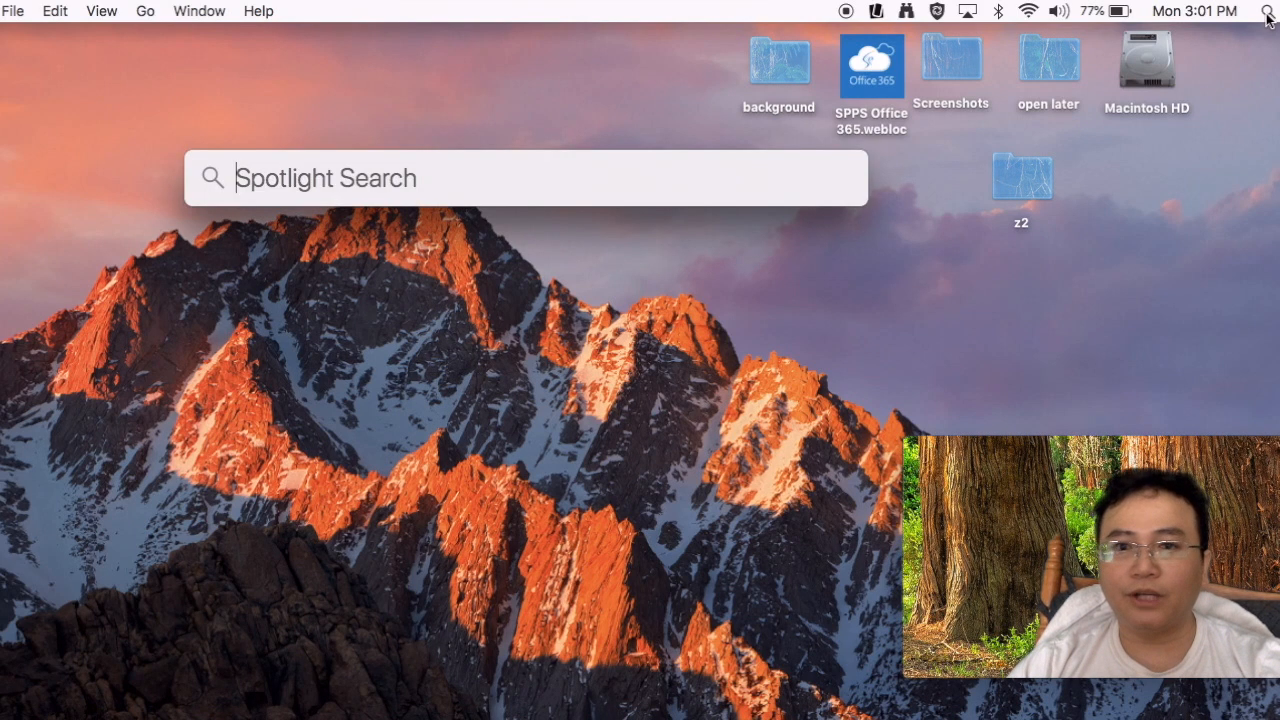
text(self Service.app)
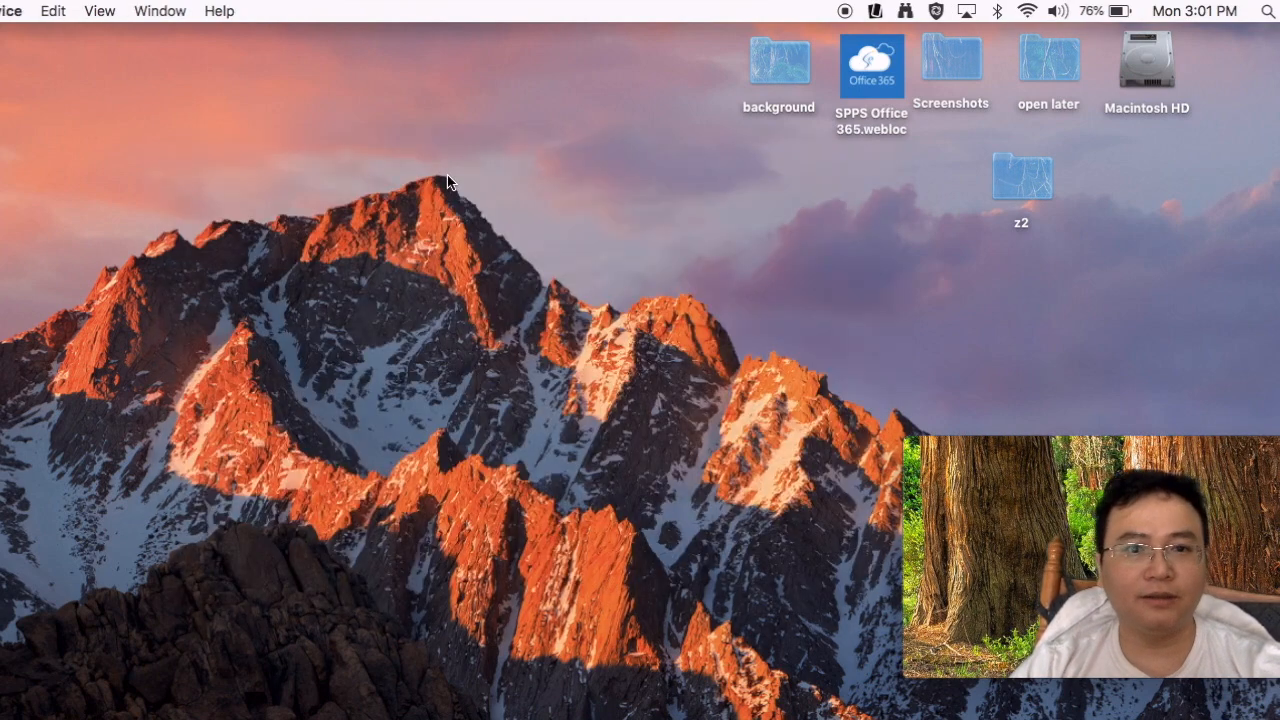
double_click(871, 67)
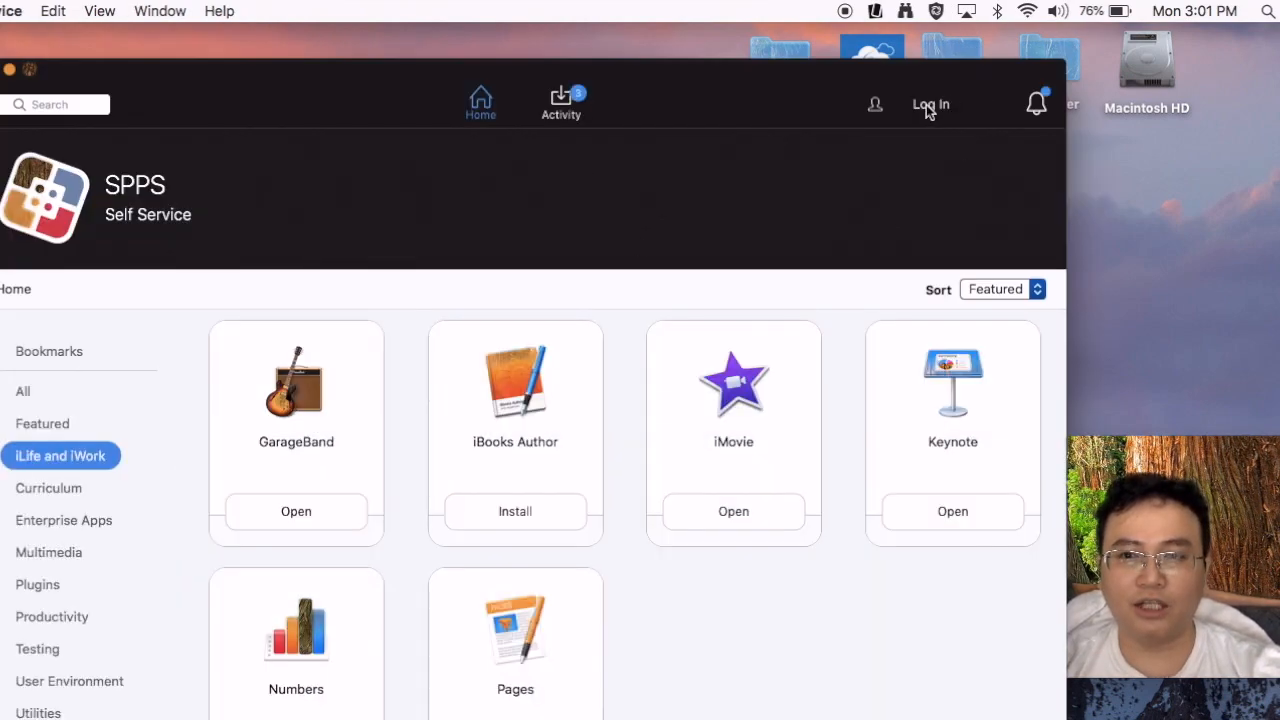
Step: Log in to SPPS Self Service with the account username and password
click(930, 104)
text(e519443)
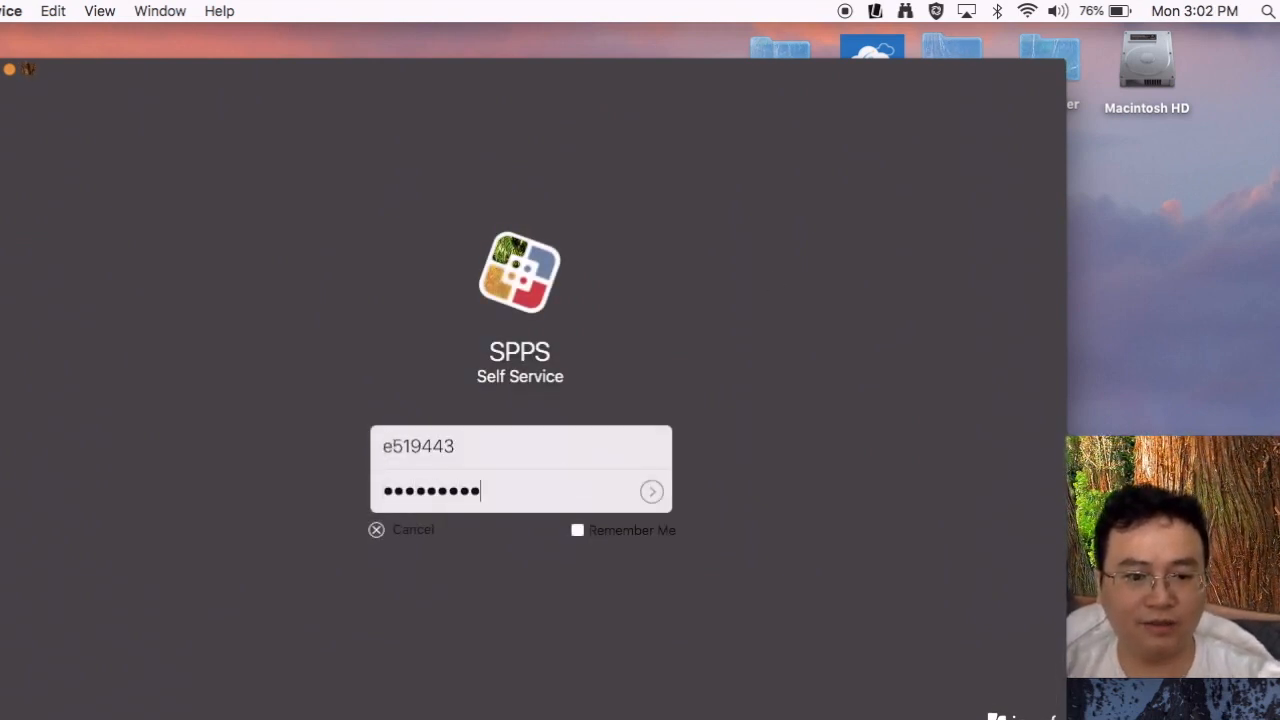
text(••)
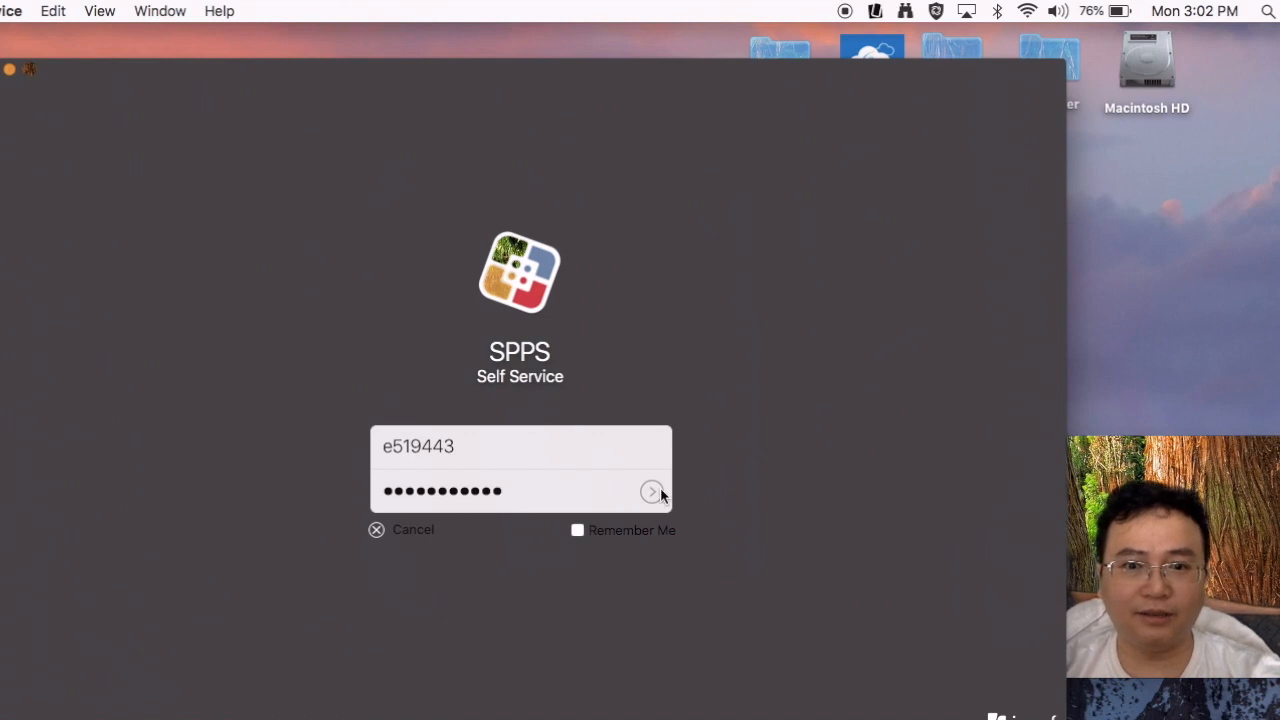
click(651, 491)
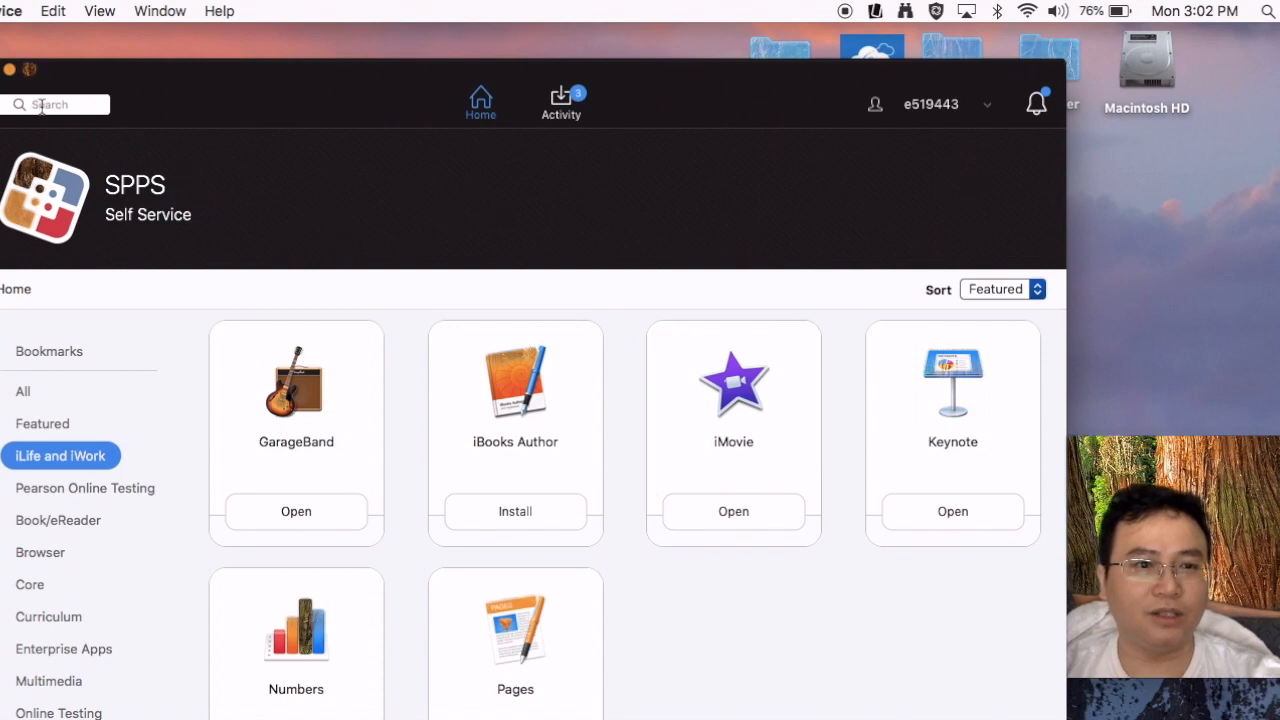
Step: Search the catalog for 'ref' to list Reflector 3 v3.2.1
click(55, 104)
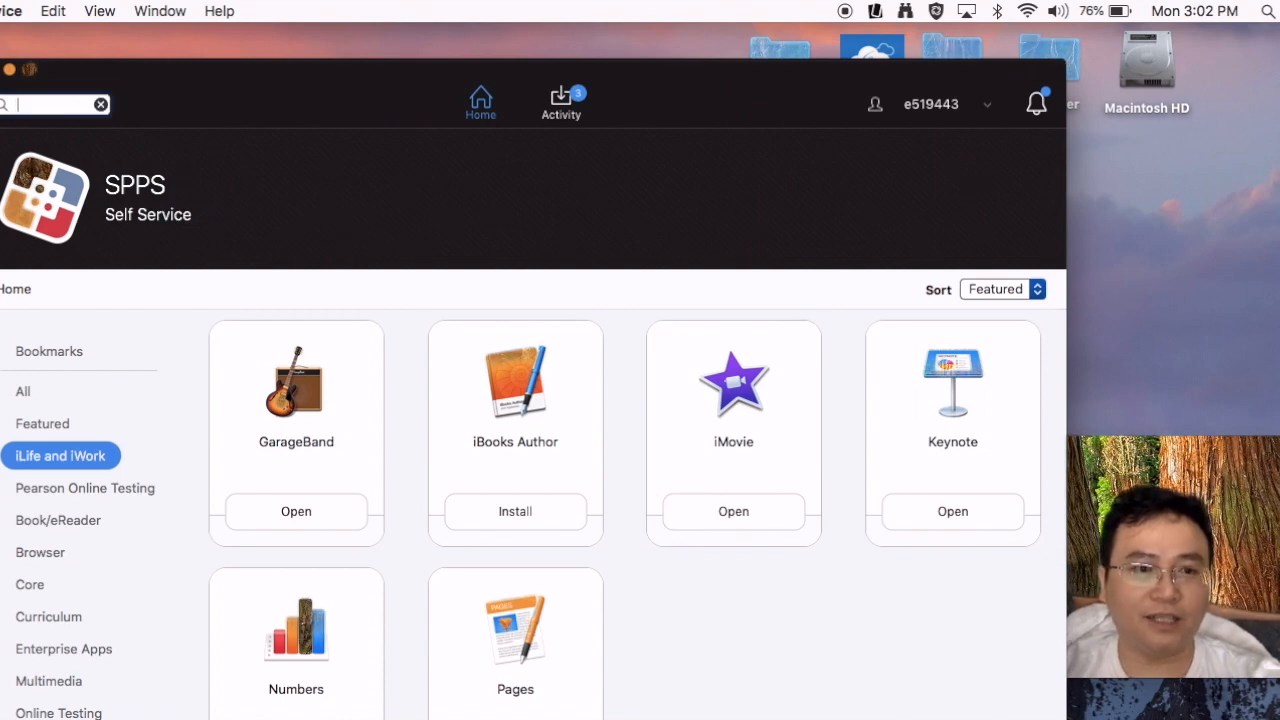
text(ref)
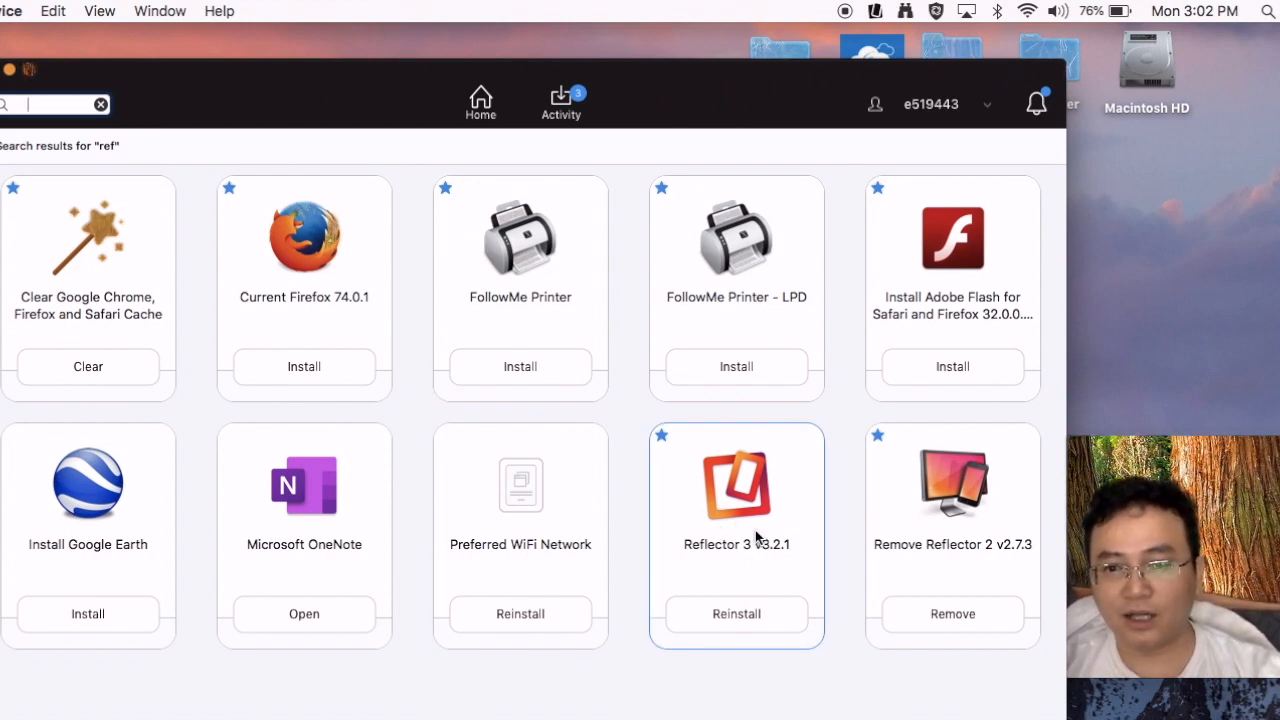
mouse_move(710, 610)
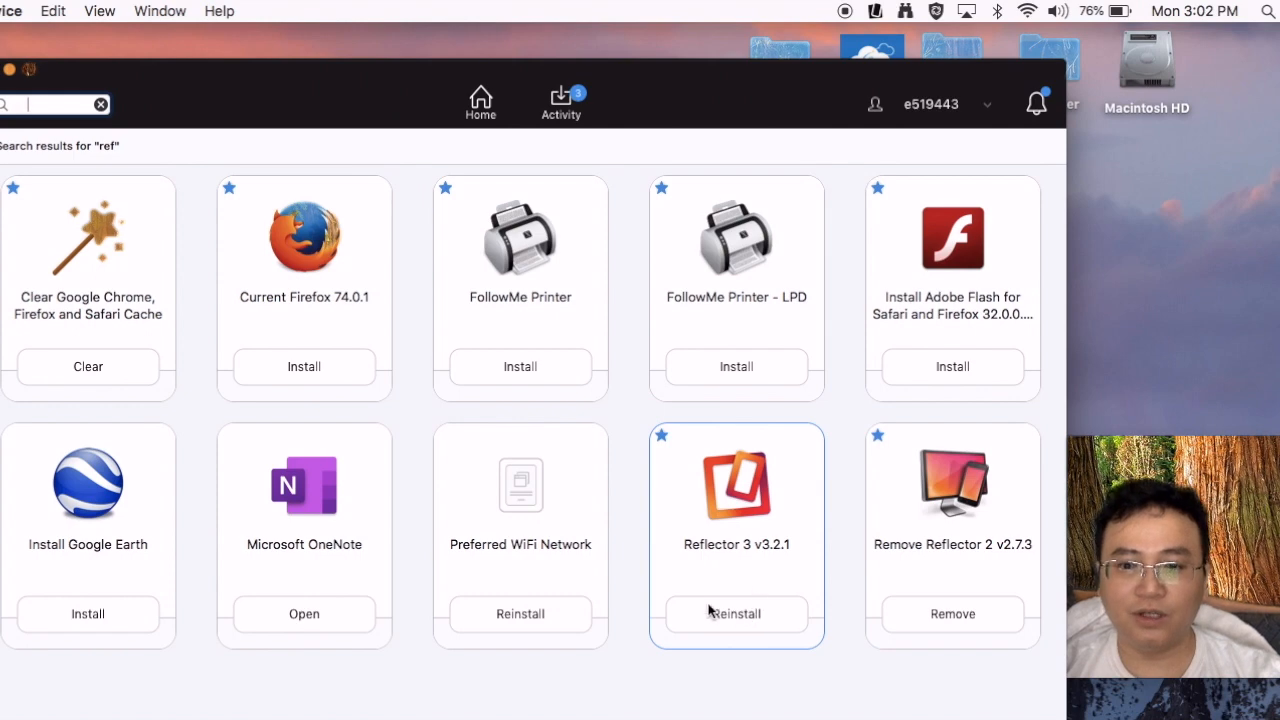
mouse_move(725, 565)
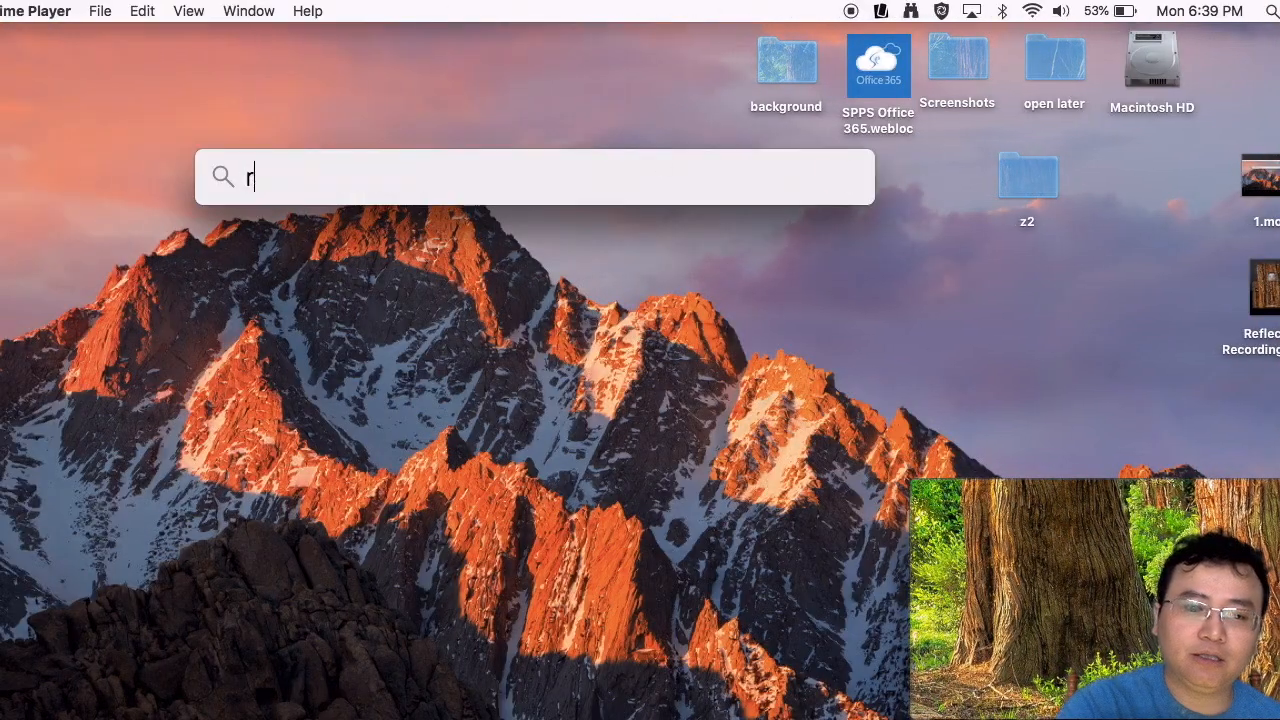
Step: Launch Reflector 3 by searching Spotlight for 'reflector 3.app'
text(eflector 3.app)
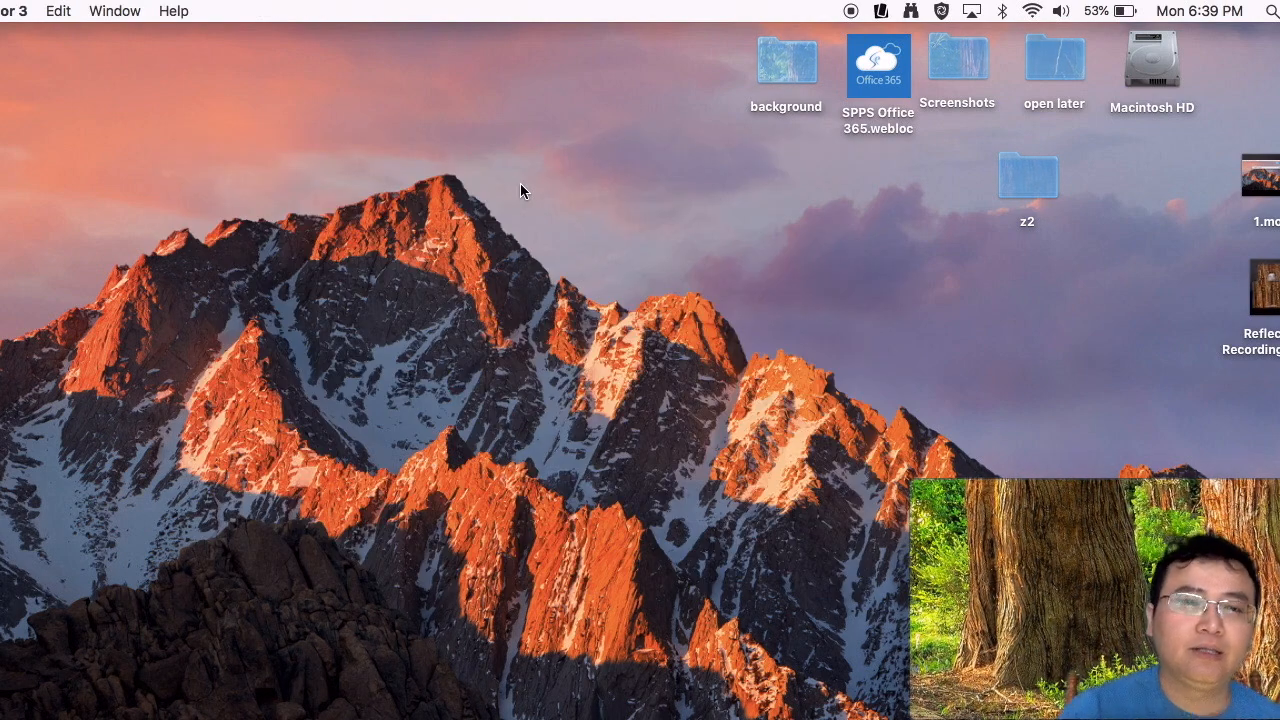
mouse_move(25, 77)
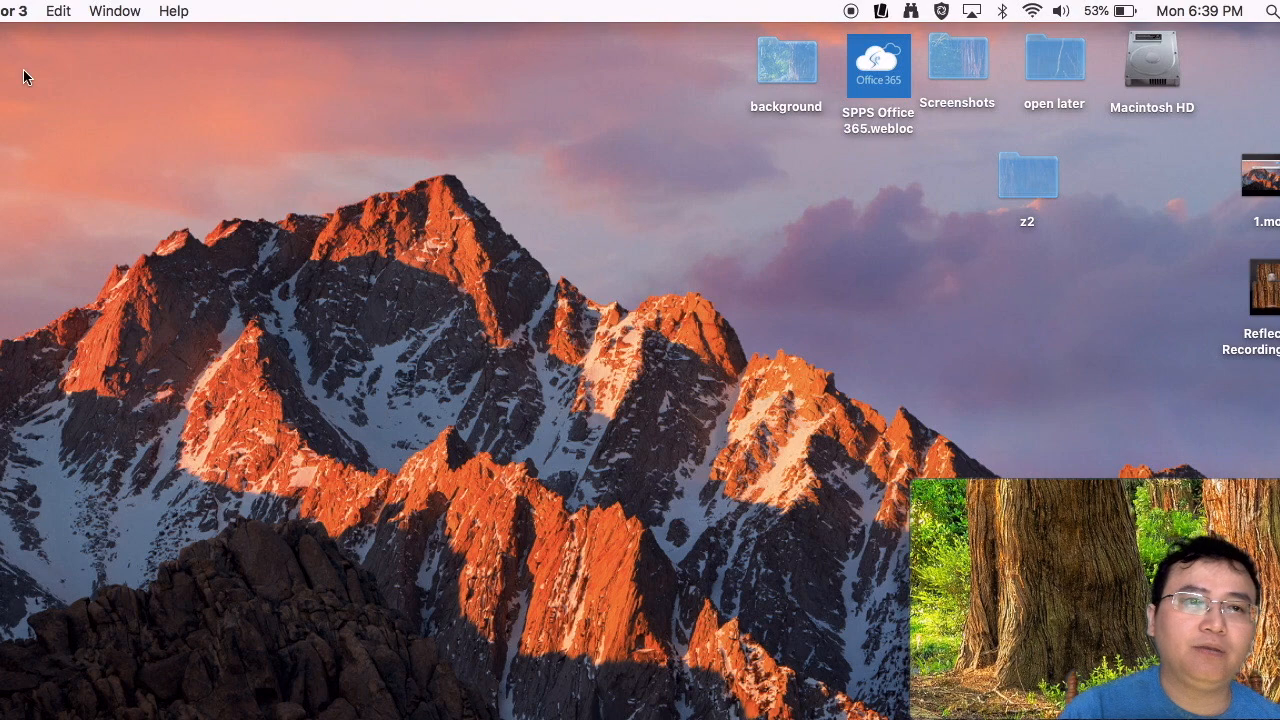
mouse_move(622, 161)
text(re)
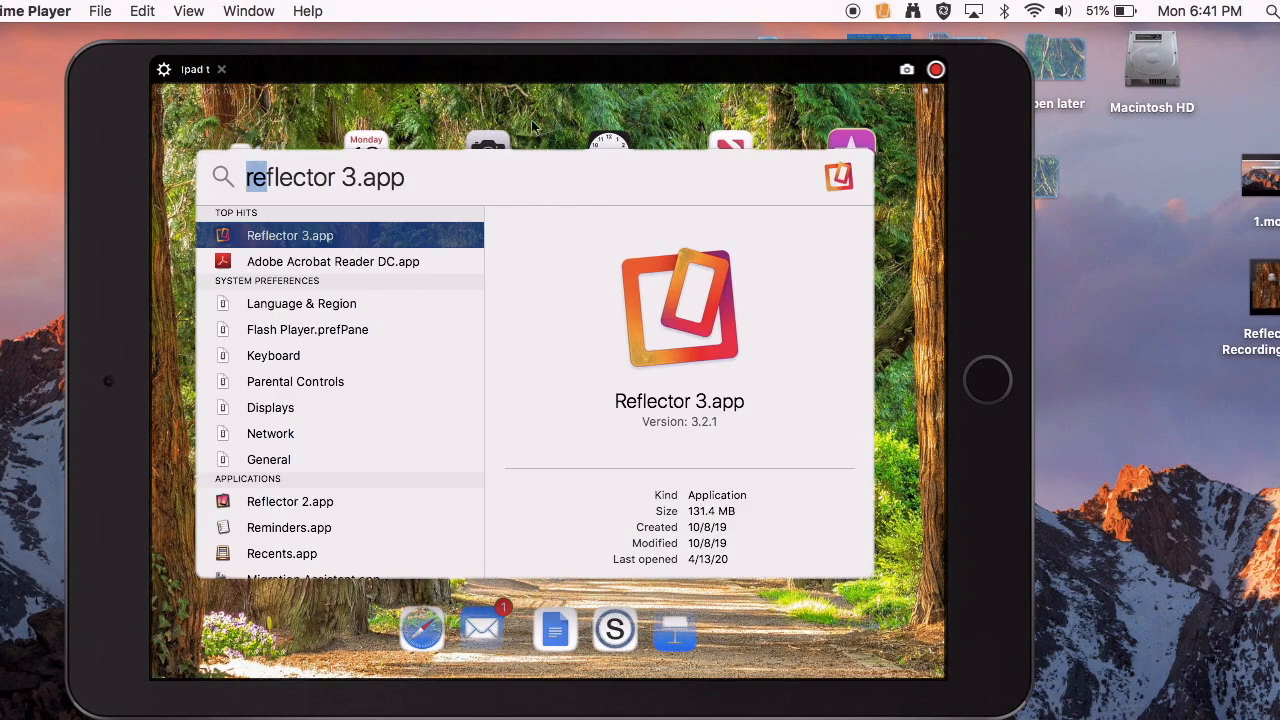
mouse_move(520, 190)
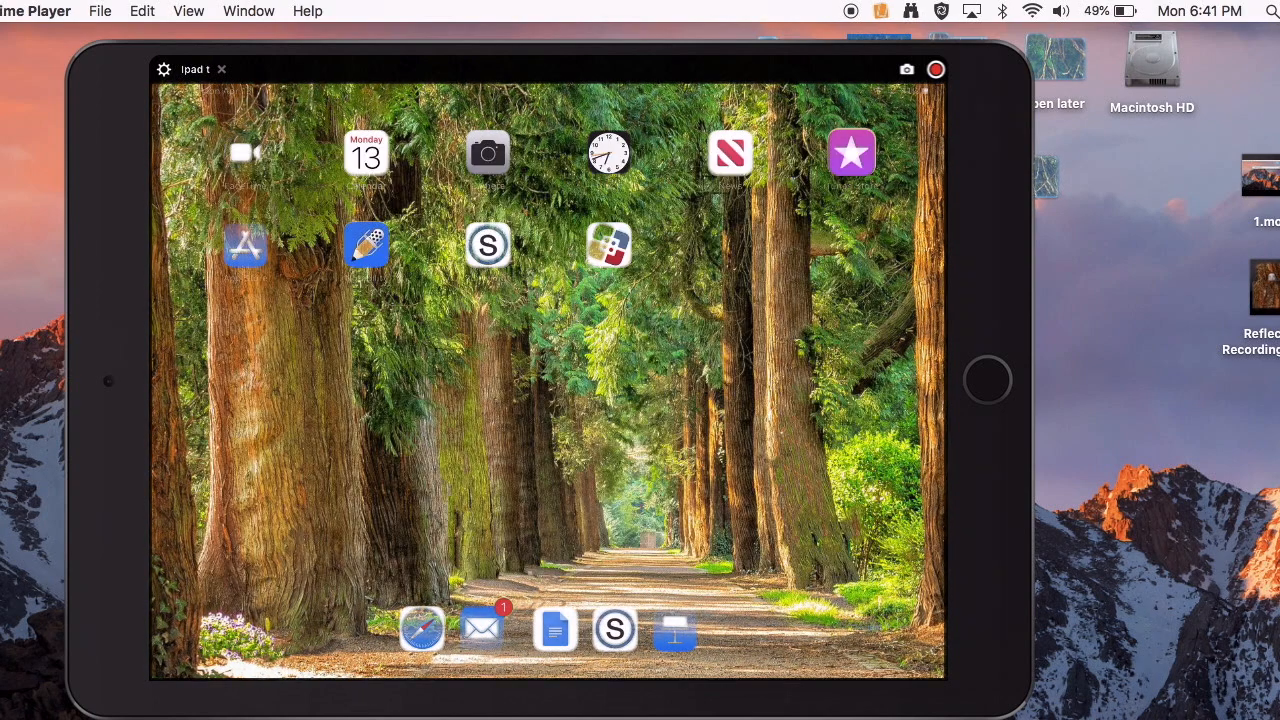
Step: Create a New Movie Recording from QuickTime Player's File menu
click(99, 11)
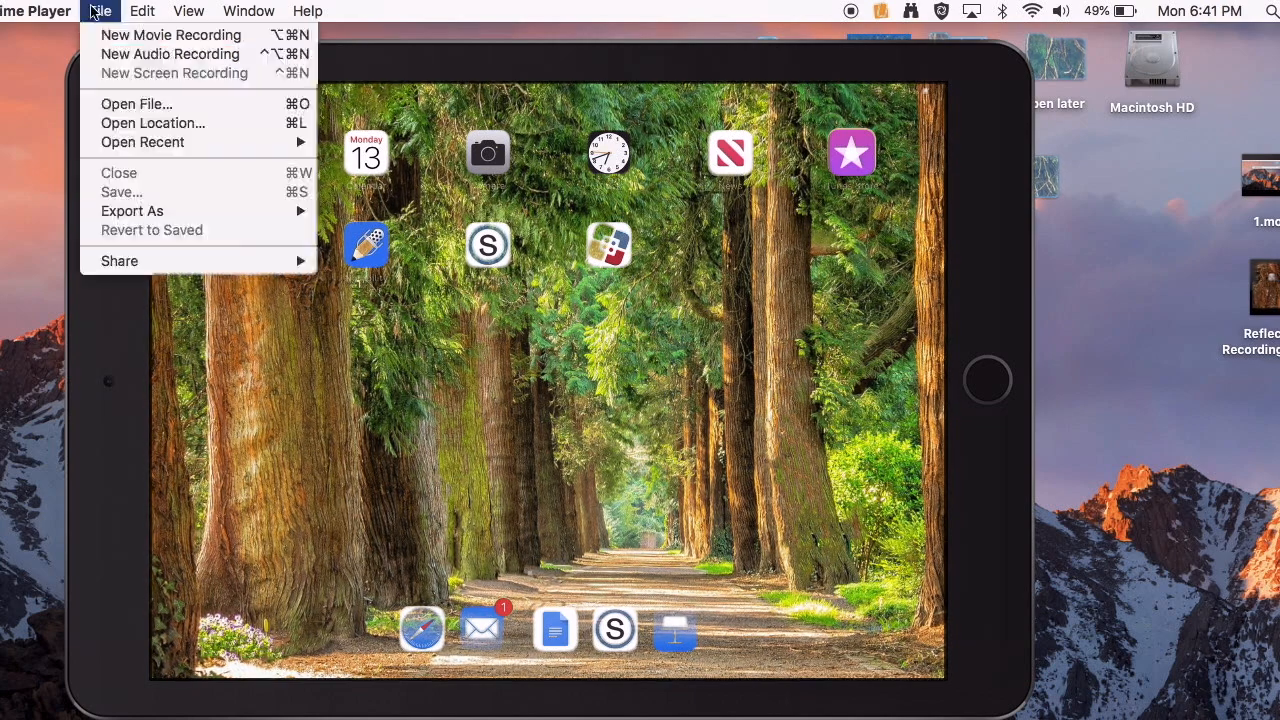
click(170, 34)
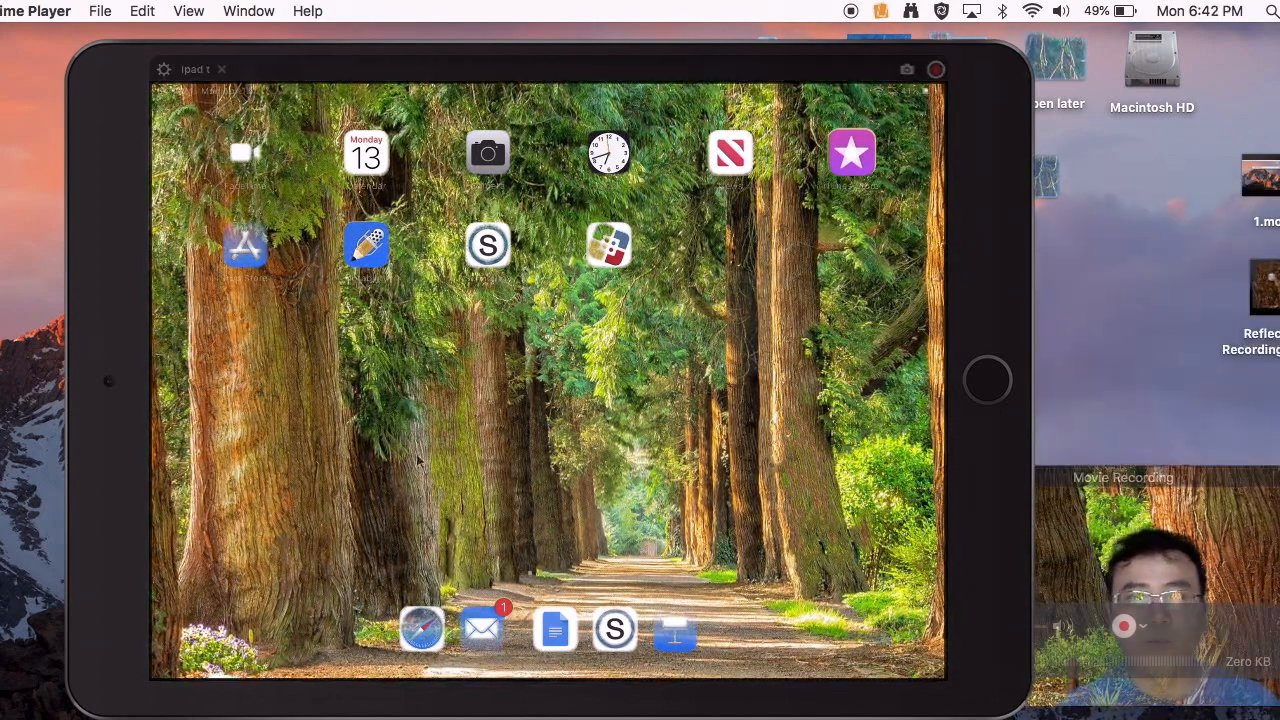
Step: Record a clip, then close the 21-second Reflector Recording1.mp4 playback window
click(99, 11)
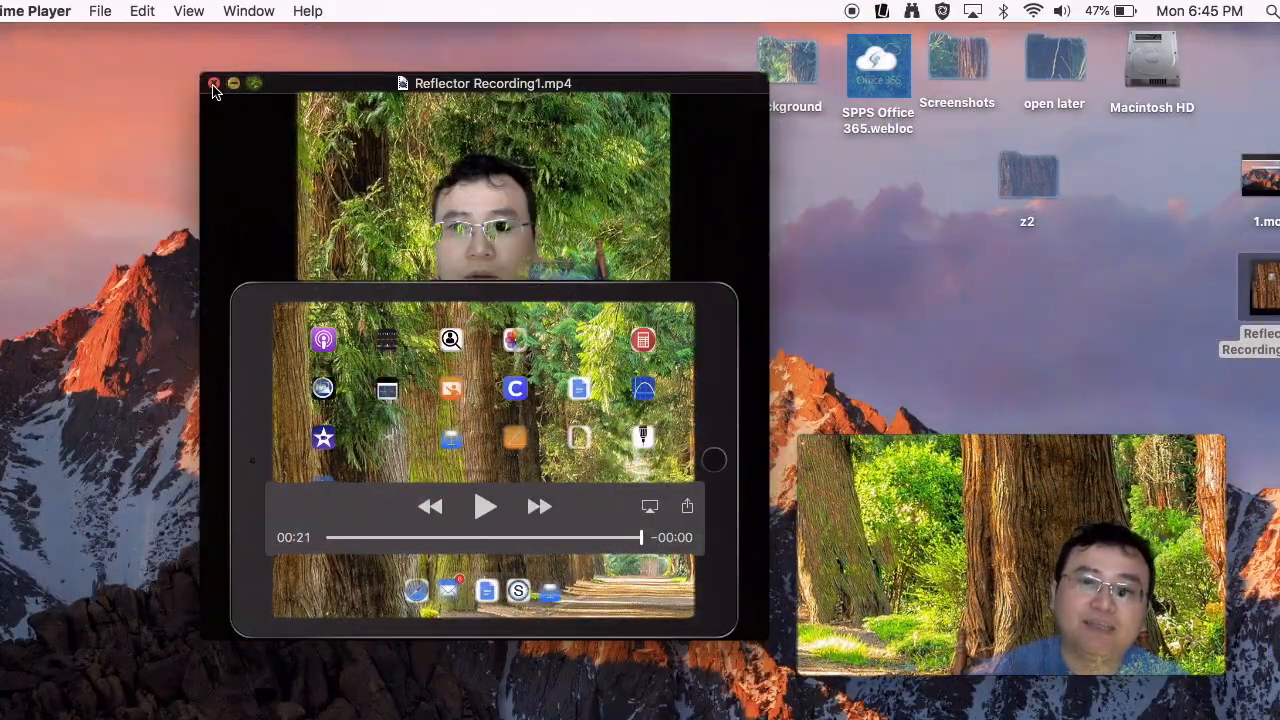
click(214, 83)
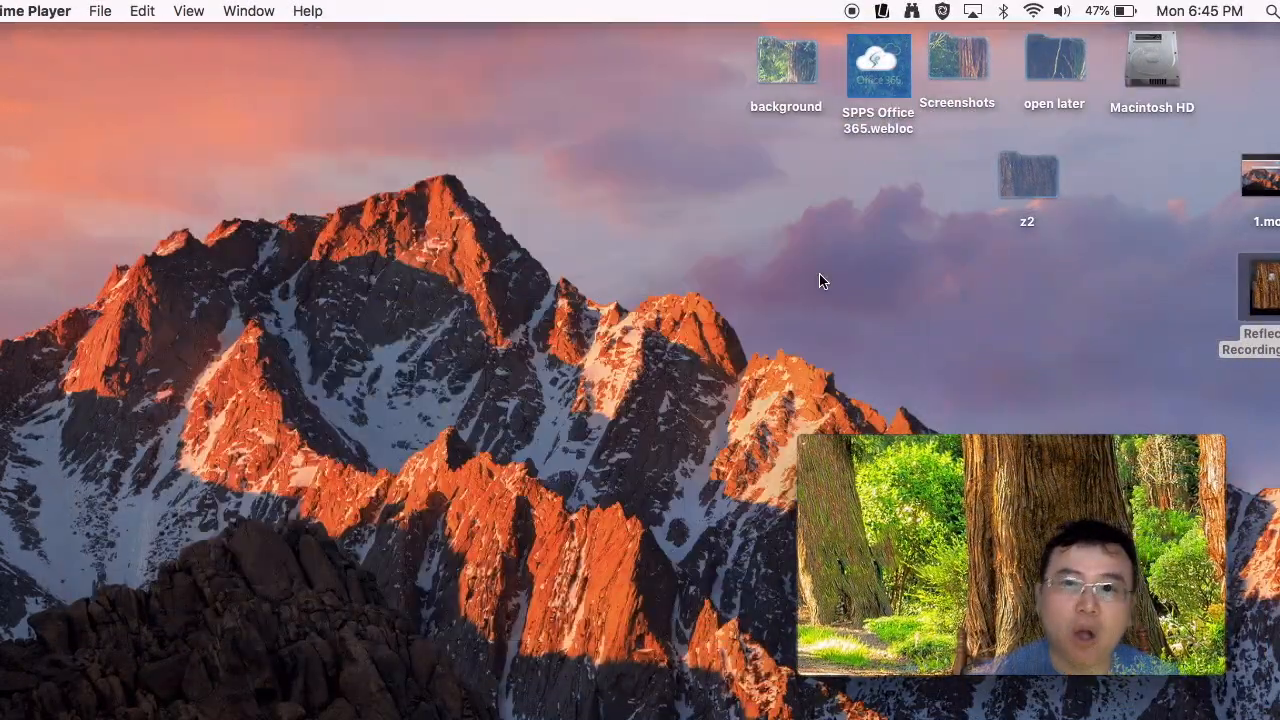